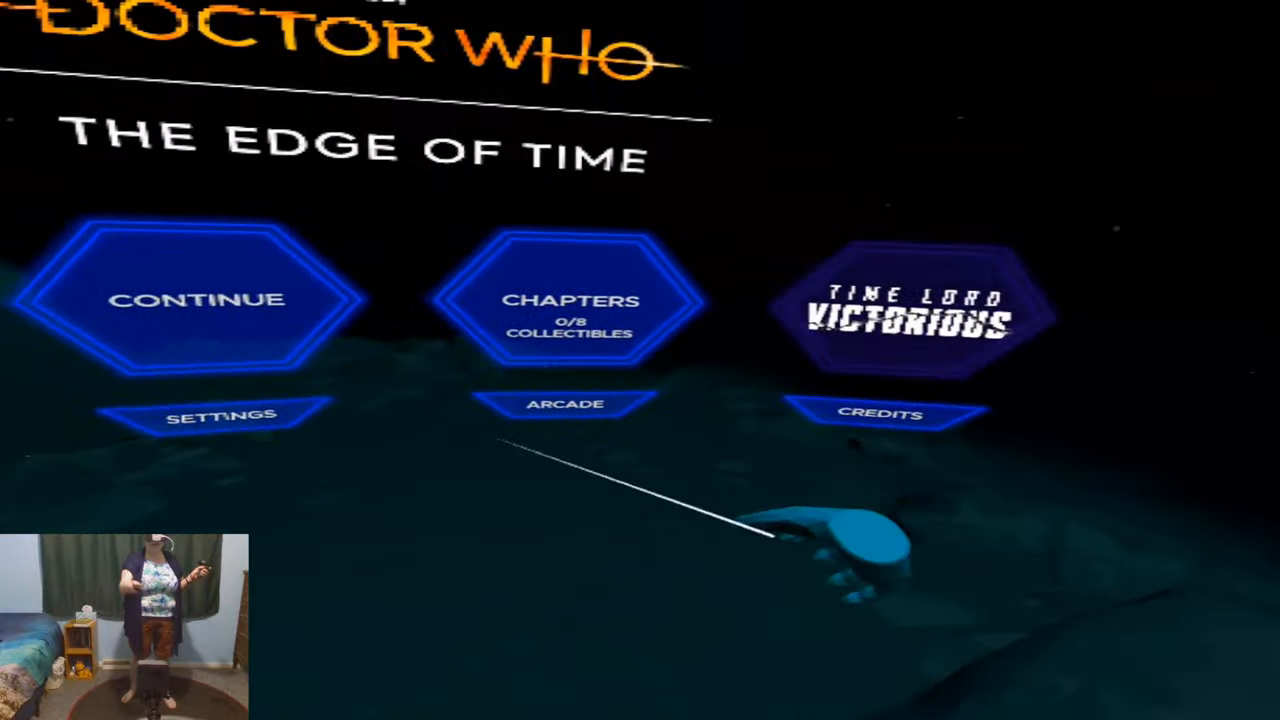
Step: Switch Play Position from Seated to Standing in Settings and return to the main menu
click(220, 414)
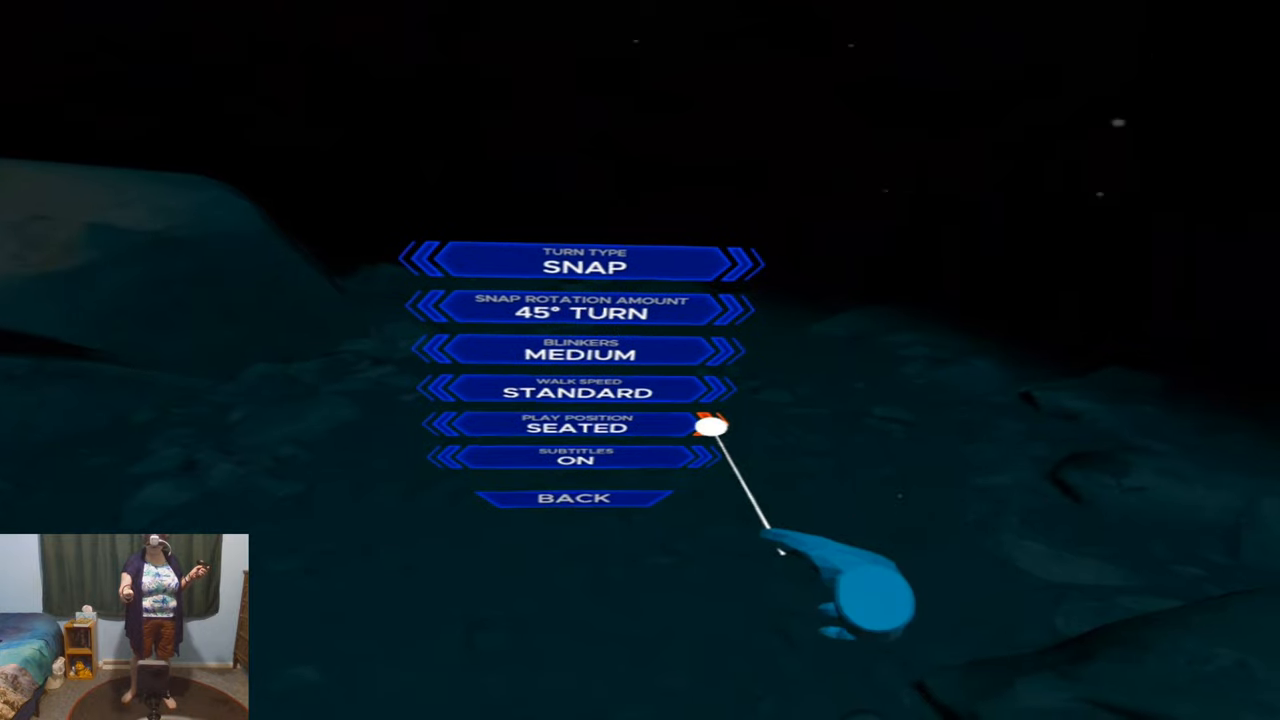
click(576, 498)
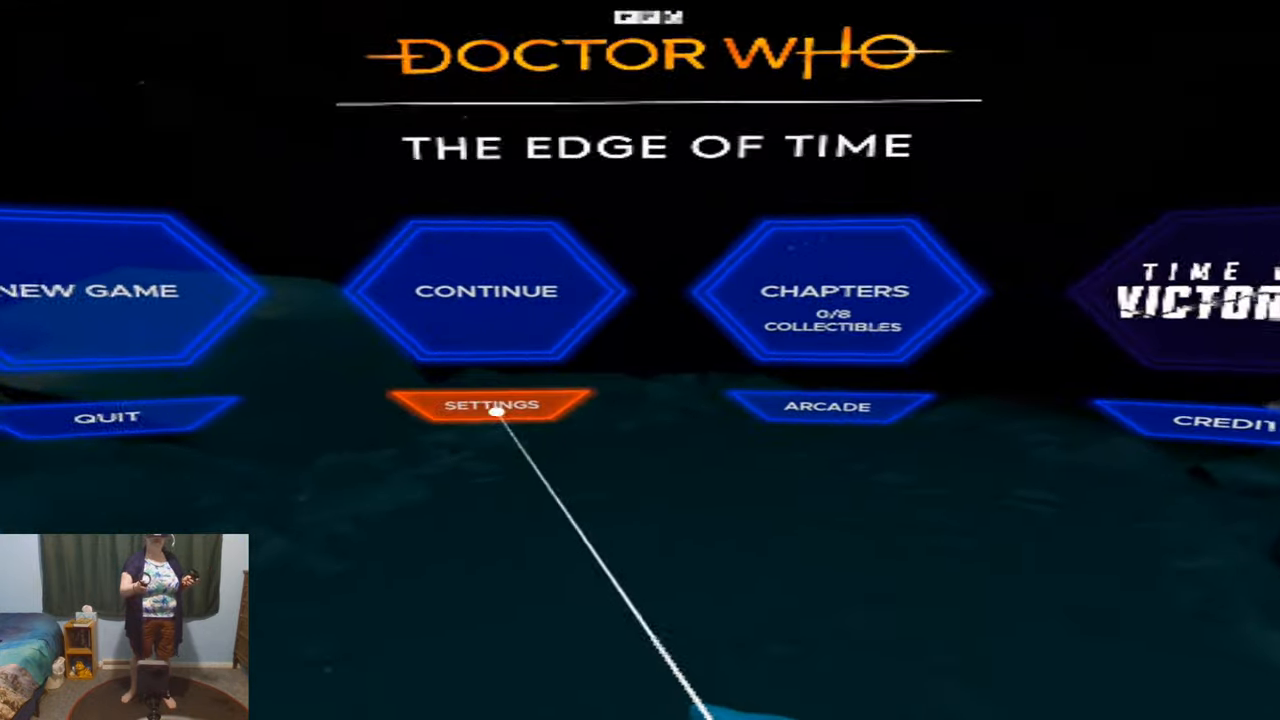
click(492, 404)
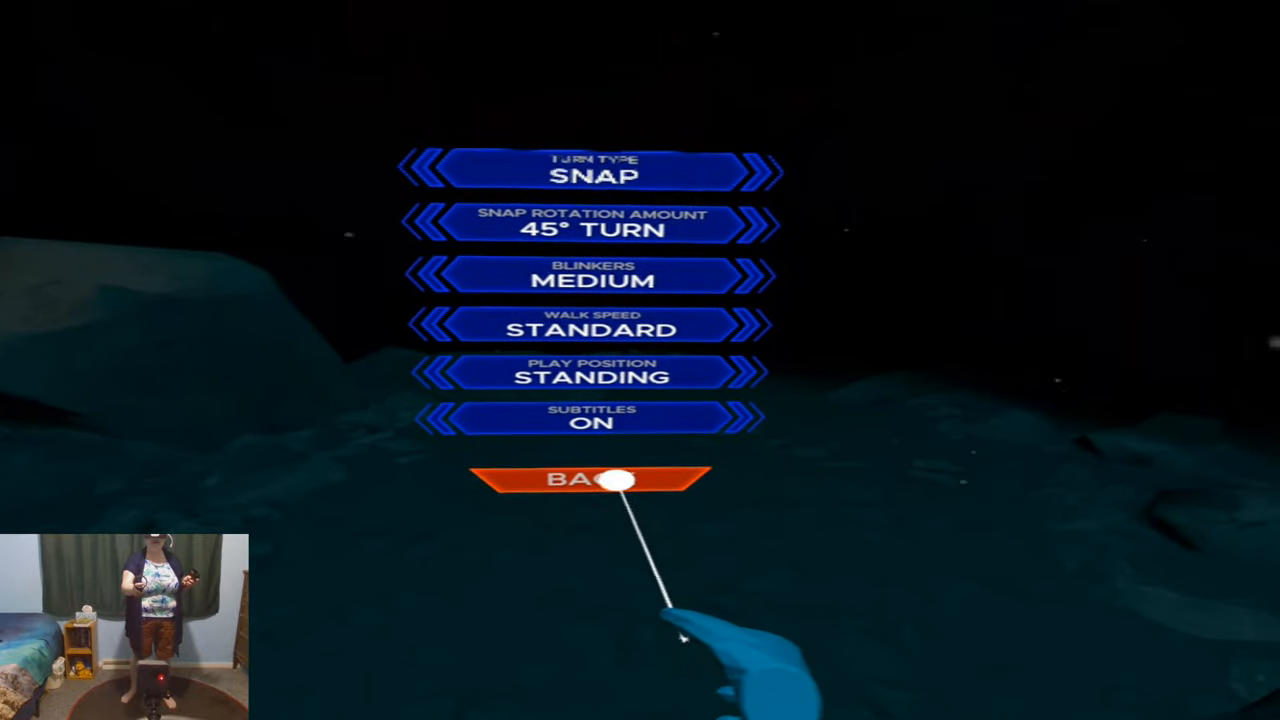
click(590, 480)
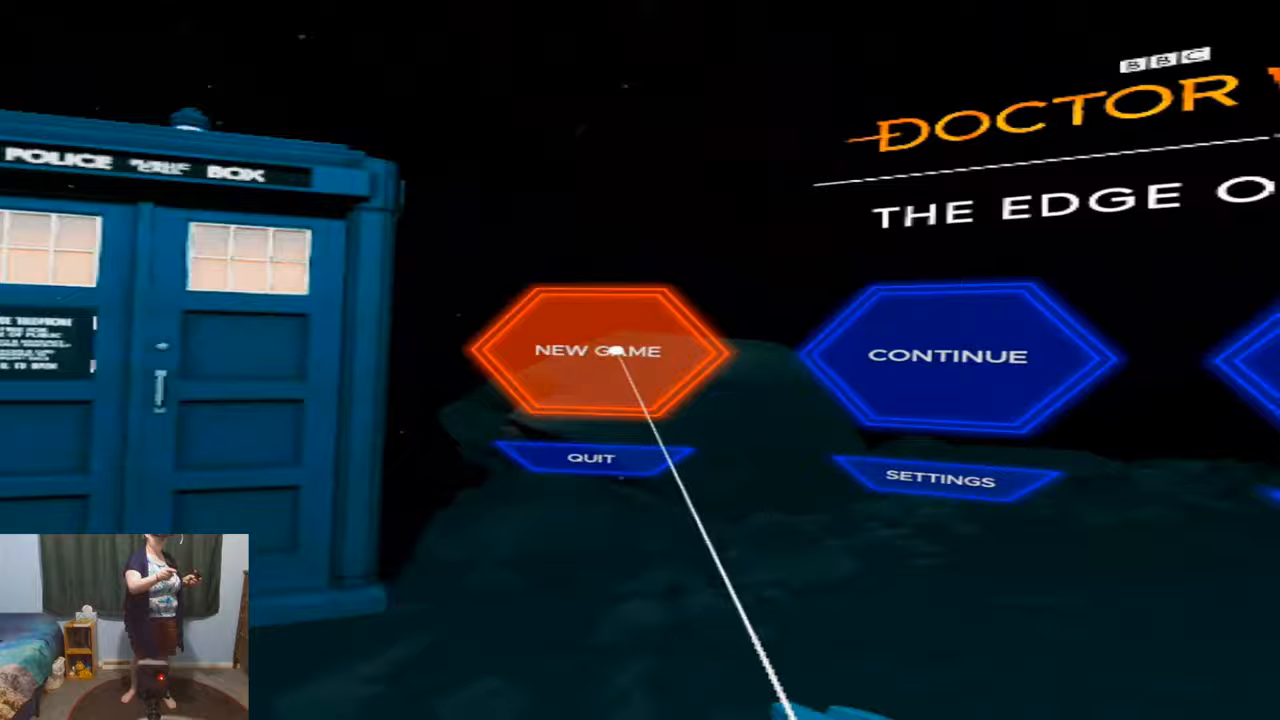
Step: Start a New Game and play into the laundromat opening scene
click(600, 352)
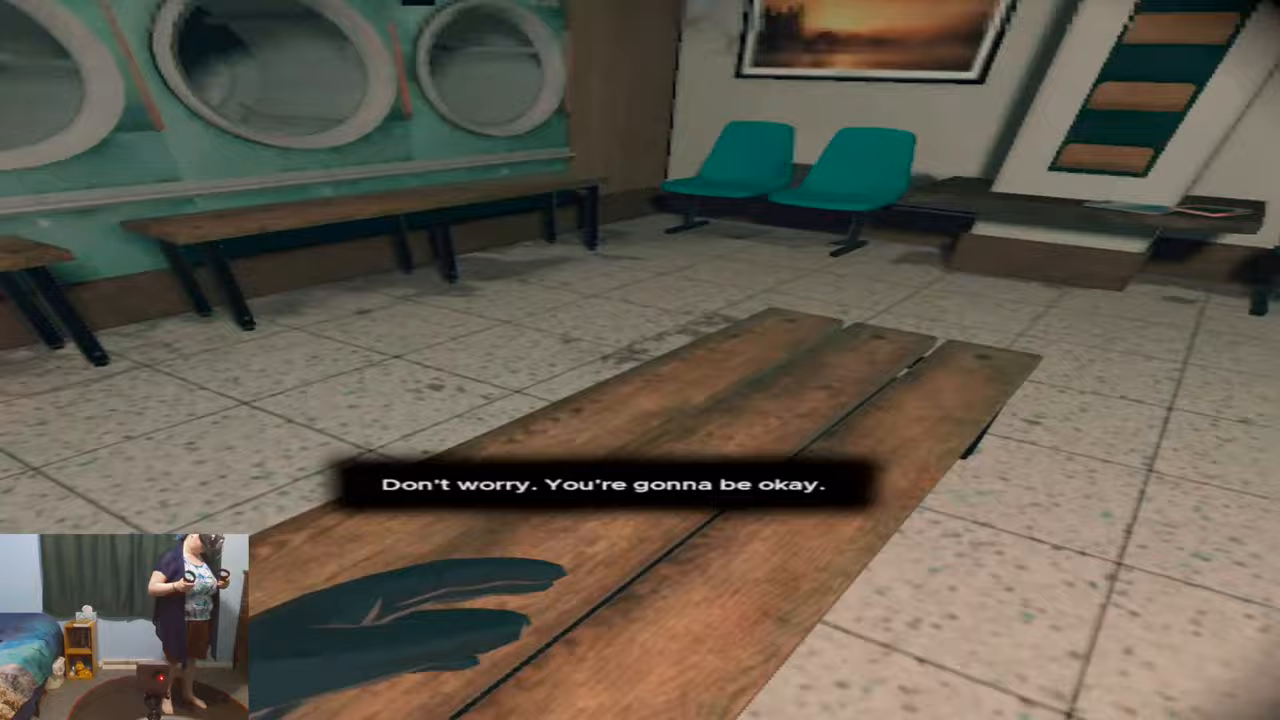
mouse_move(640, 360)
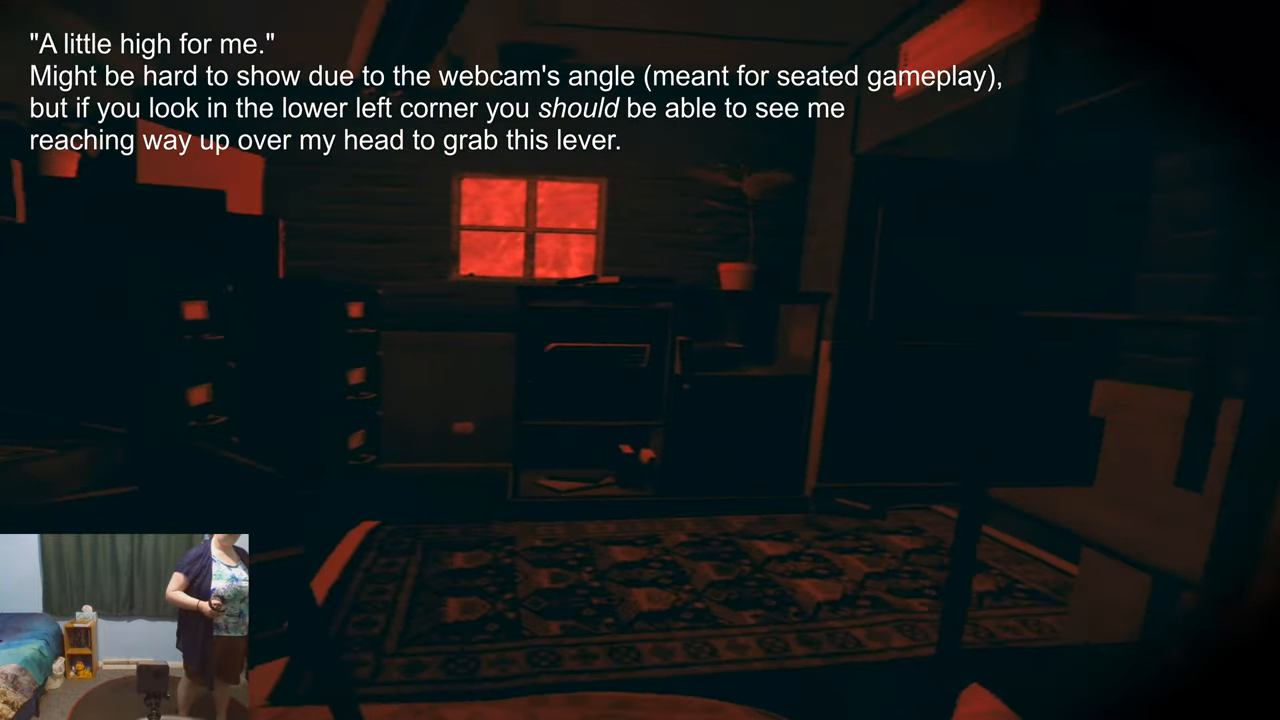
mouse_move(640, 360)
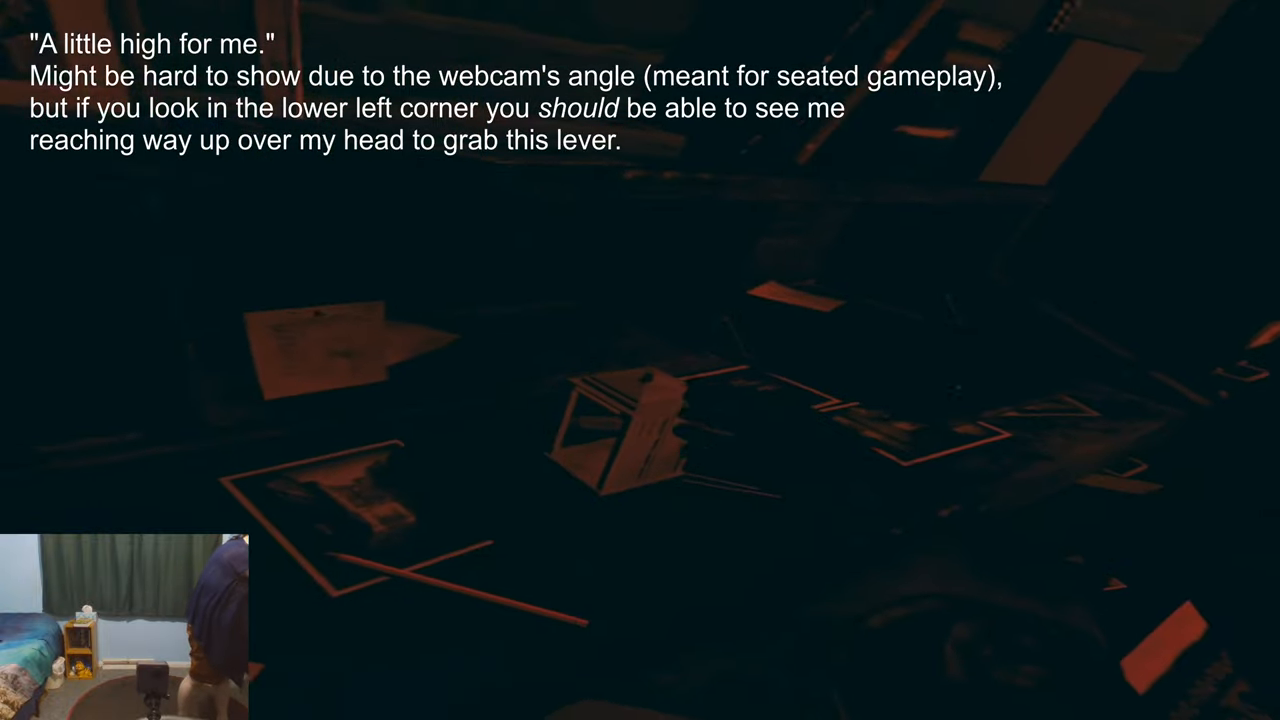